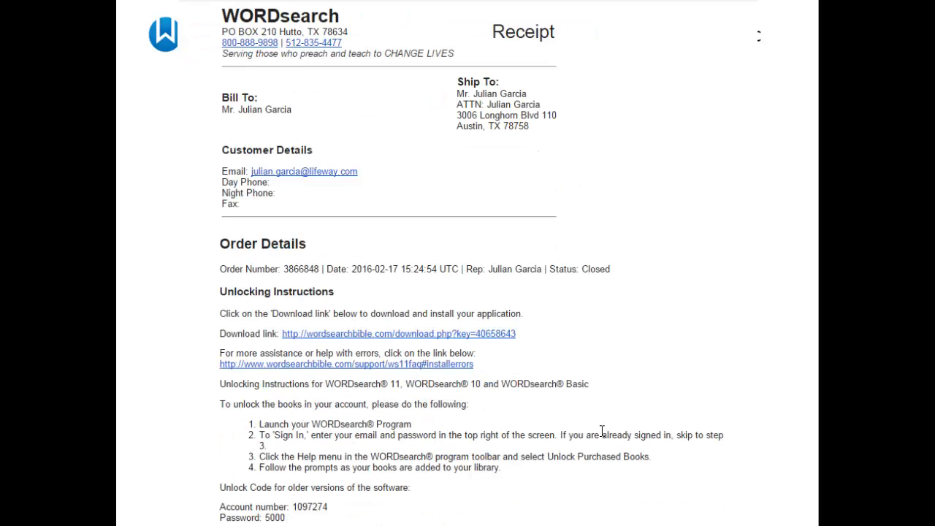
Step: Start the WORDsearch download and view its progress from Safari's Download Status
scroll("down", 3)
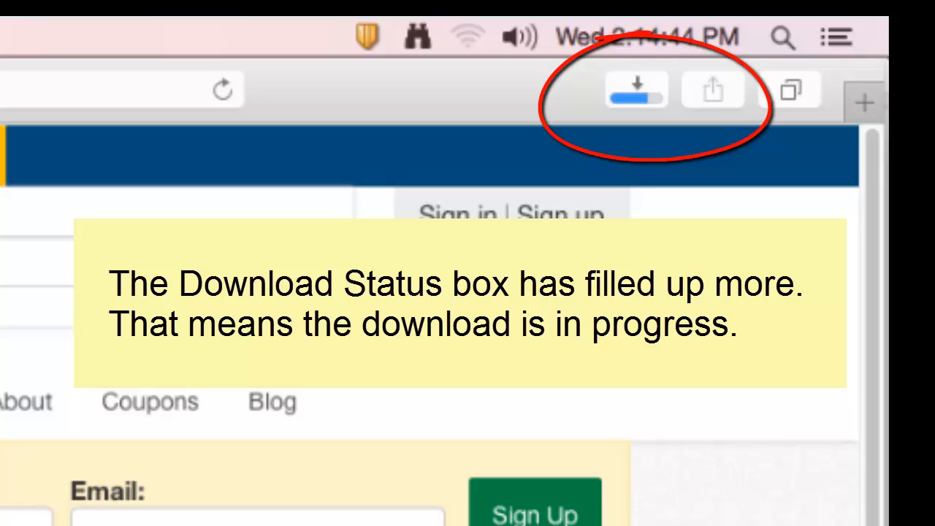
left_click(636, 89)
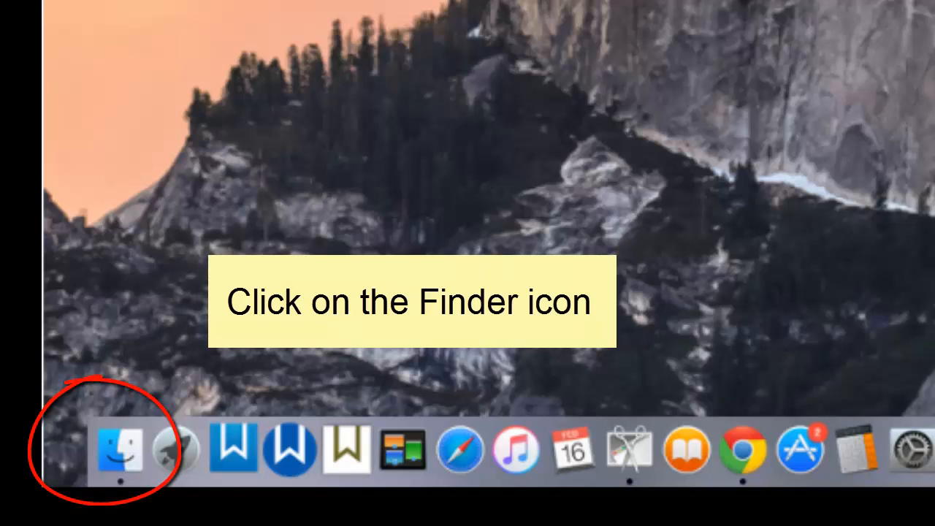
Step: Bring up a Finder window from the Dock and go to Downloads via the sidebar
left_click(120, 450)
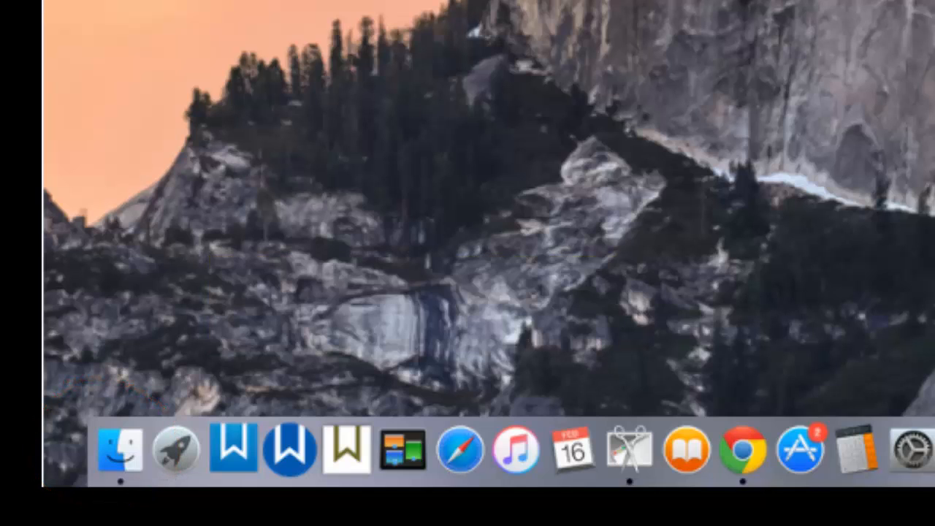
left_click(123, 450)
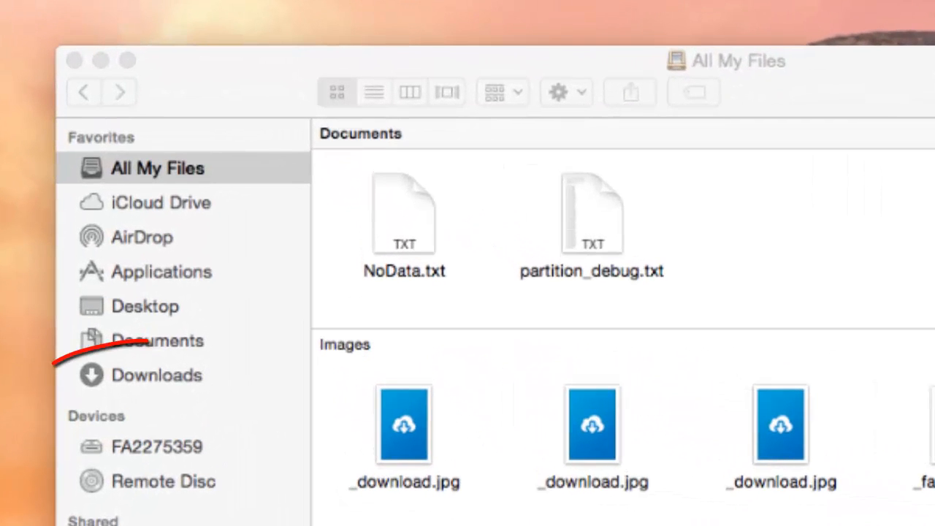
mouse_move(154, 374)
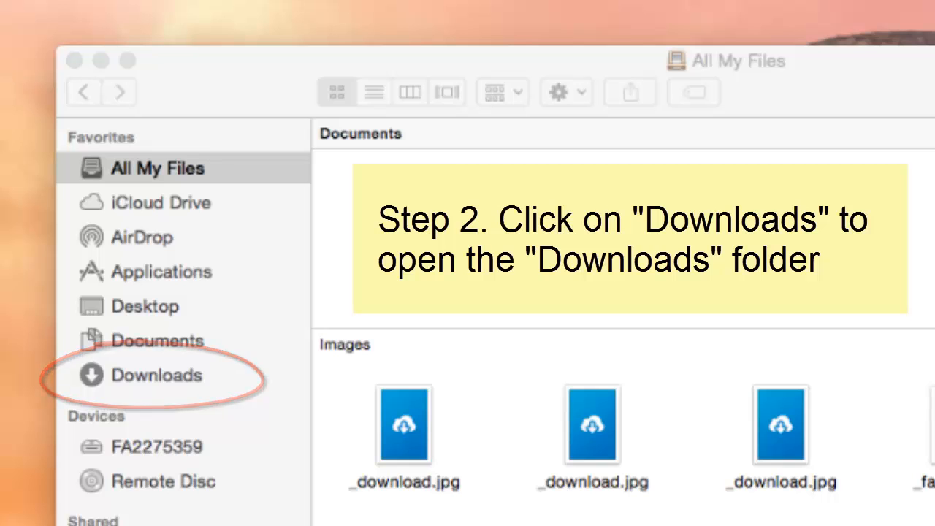
left_click(156, 374)
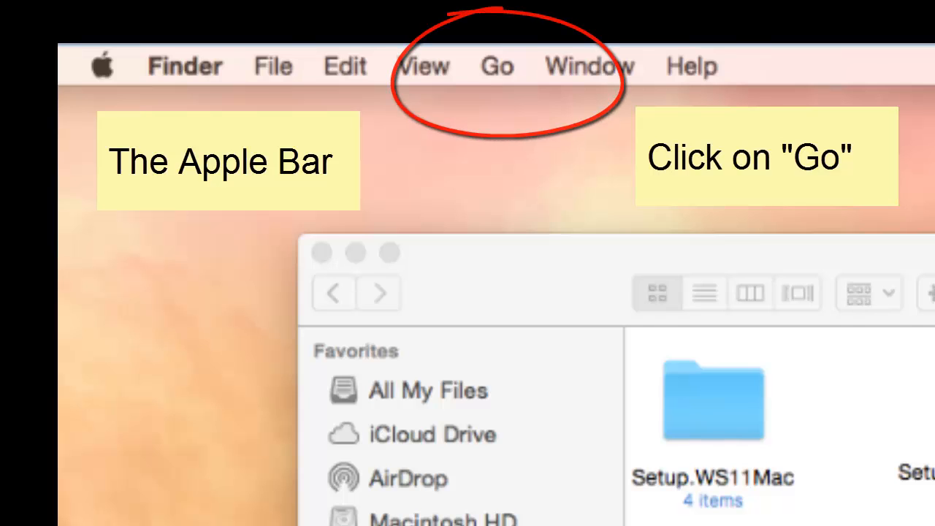
Step: Navigate to the Downloads folder from the Go menu
left_click(287, 9)
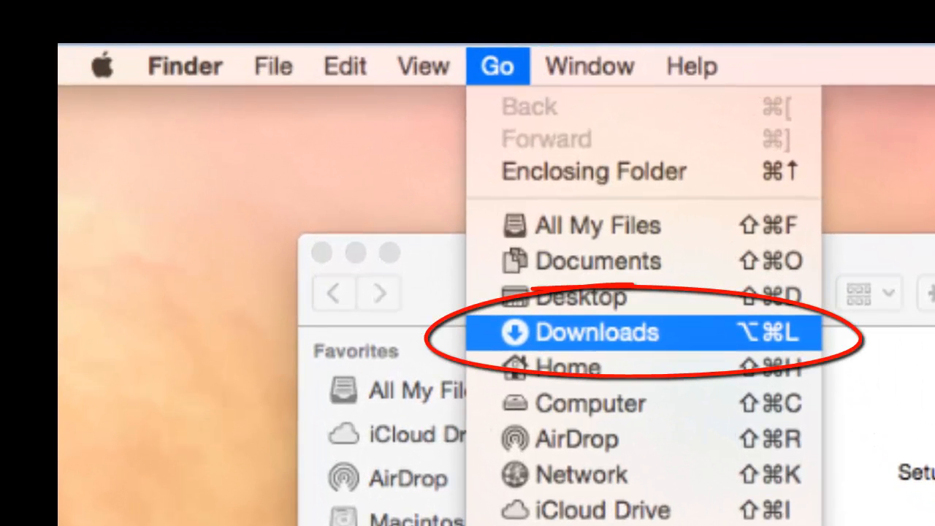
left_click(596, 332)
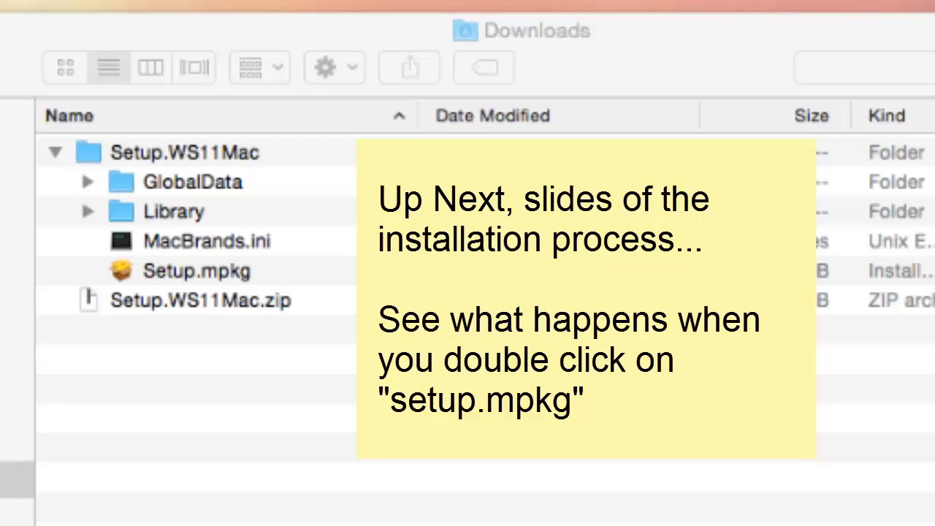
Step: Launch Setup.mpkg and continue past the Introduction and License pages
double_click(348, 114)
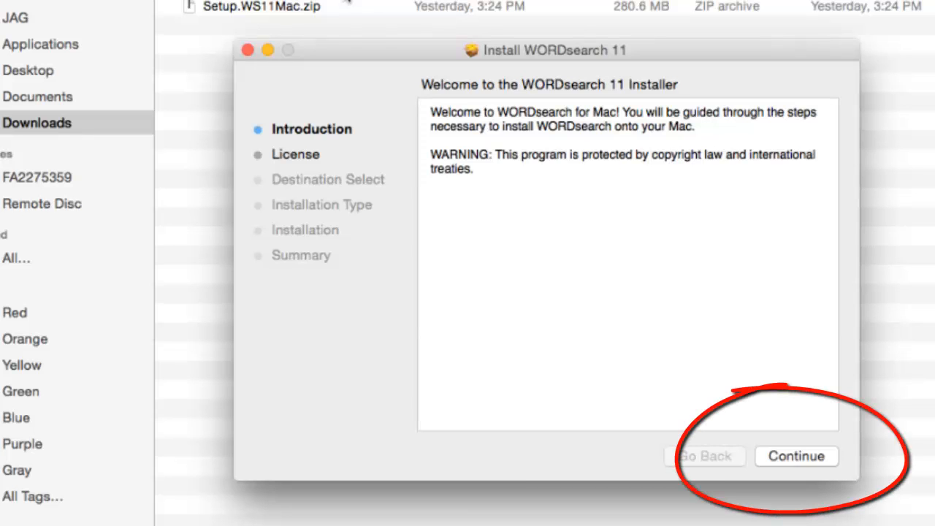
left_click(796, 455)
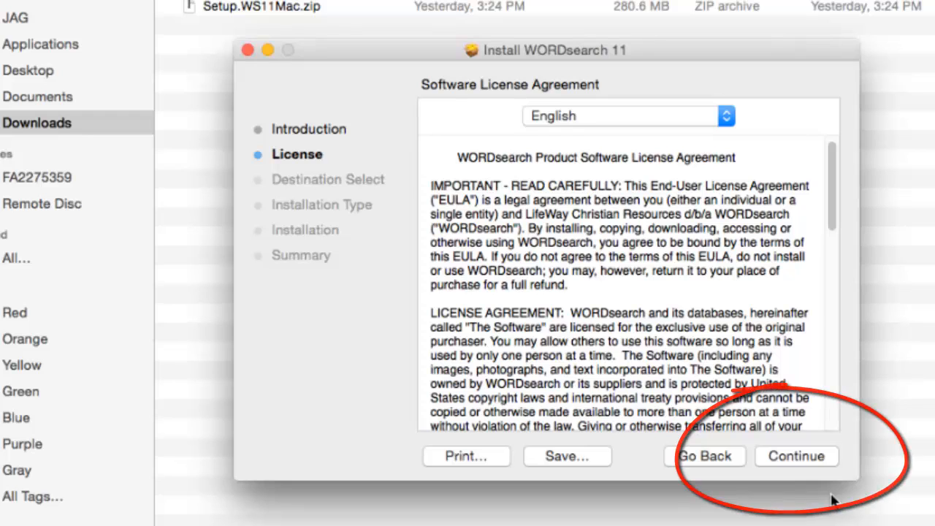
left_click(795, 455)
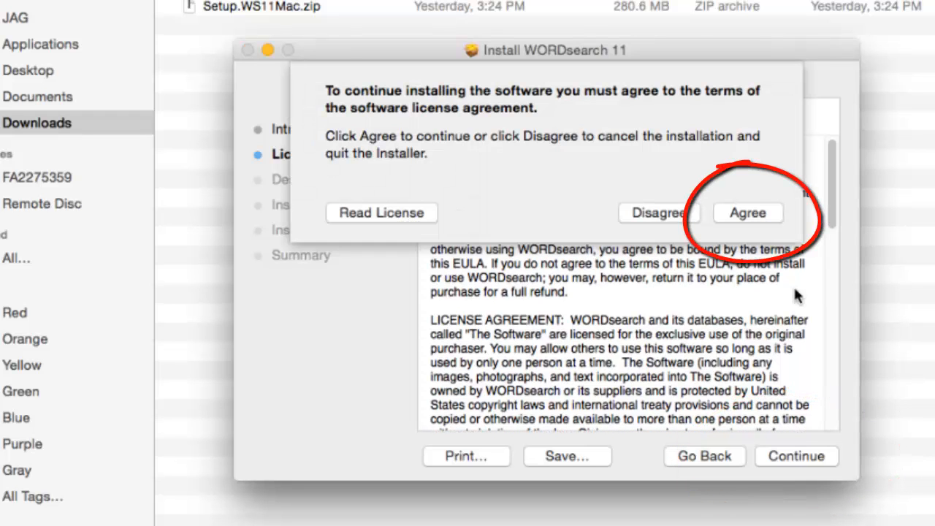
Step: Agree to the license and continue with Macintosh HD as the install destination
left_click(748, 213)
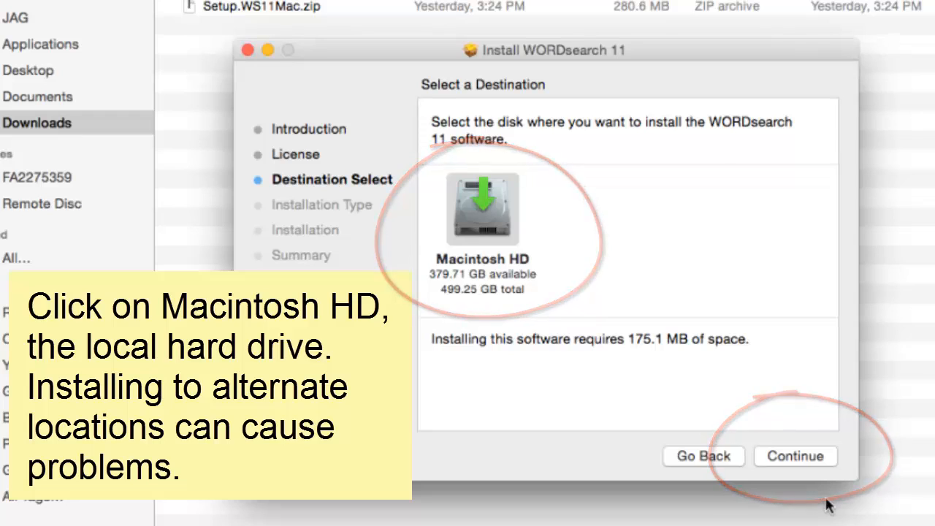
left_click(794, 456)
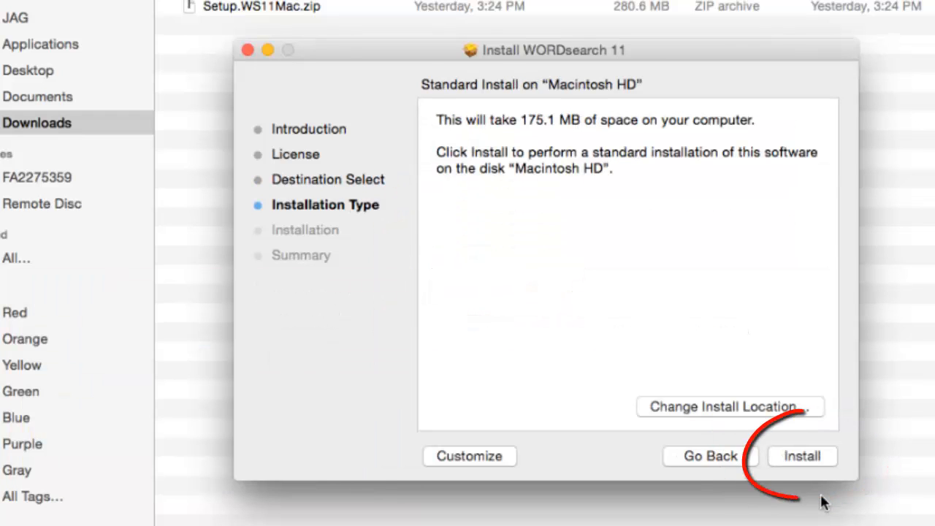
Step: Start the standard install and authorize it with the administrator password
left_click(802, 455)
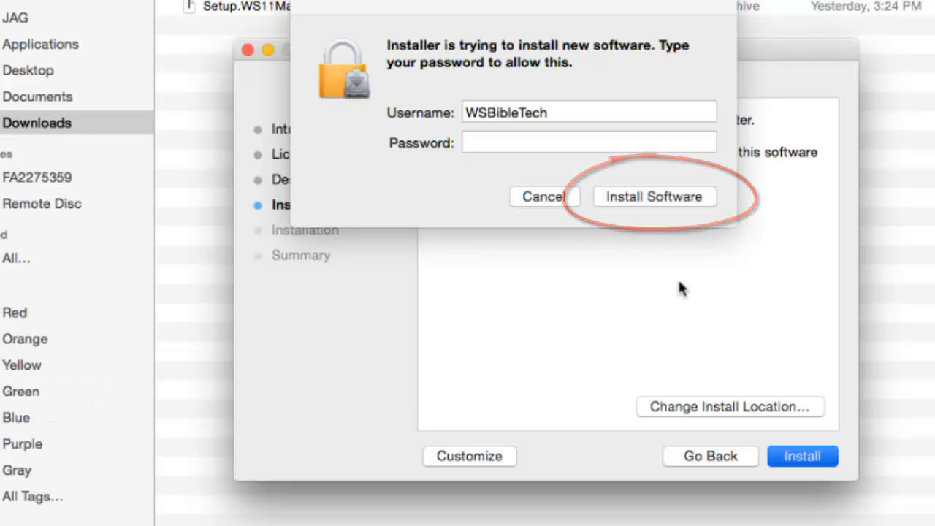
left_click(653, 196)
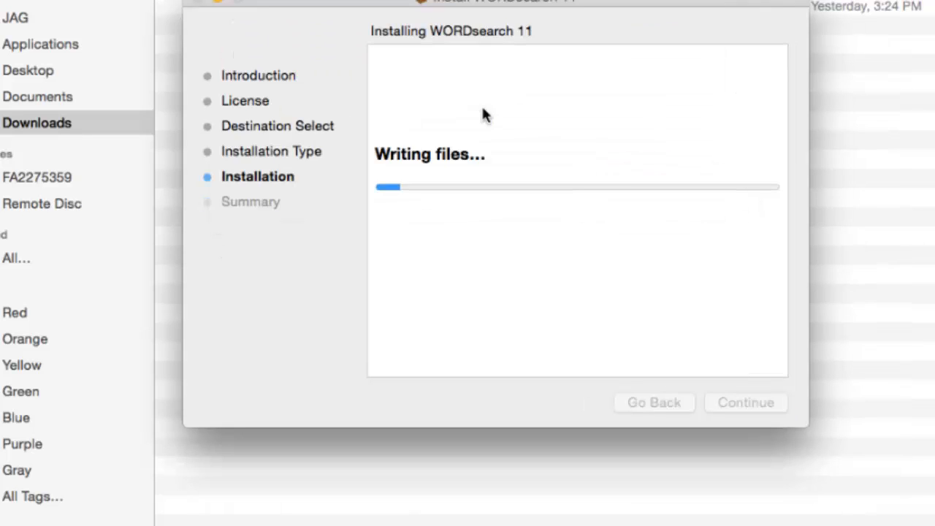